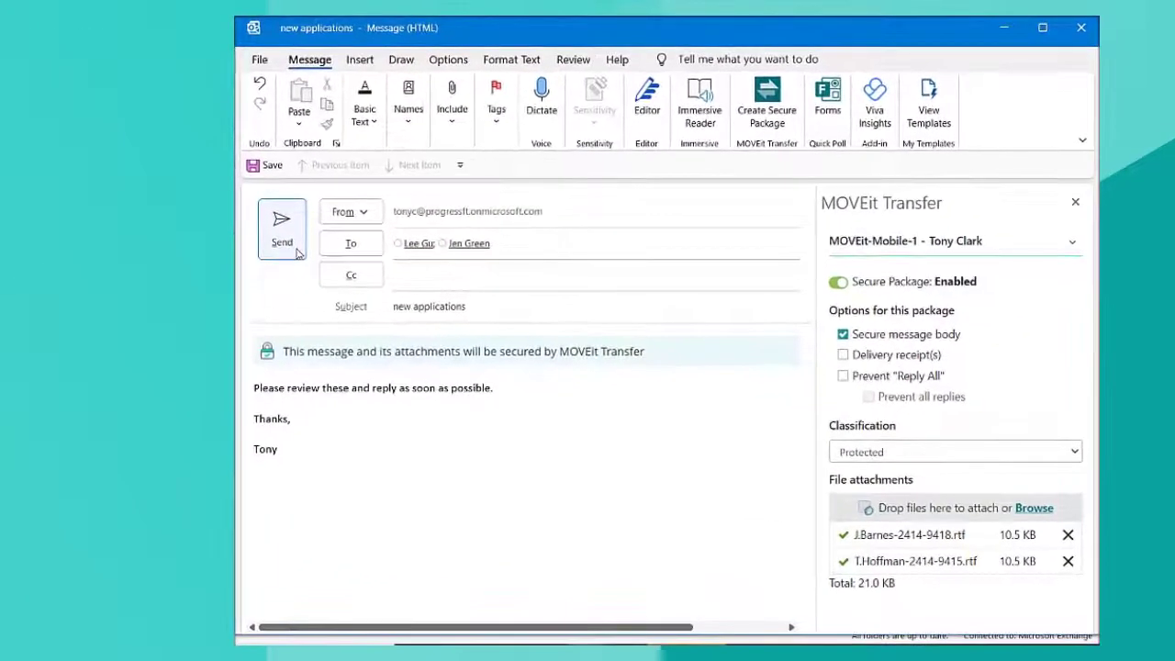
- Send the new applications message as a MOVEit secure package
{"action": "left_click", "coordinate": [766, 103]}
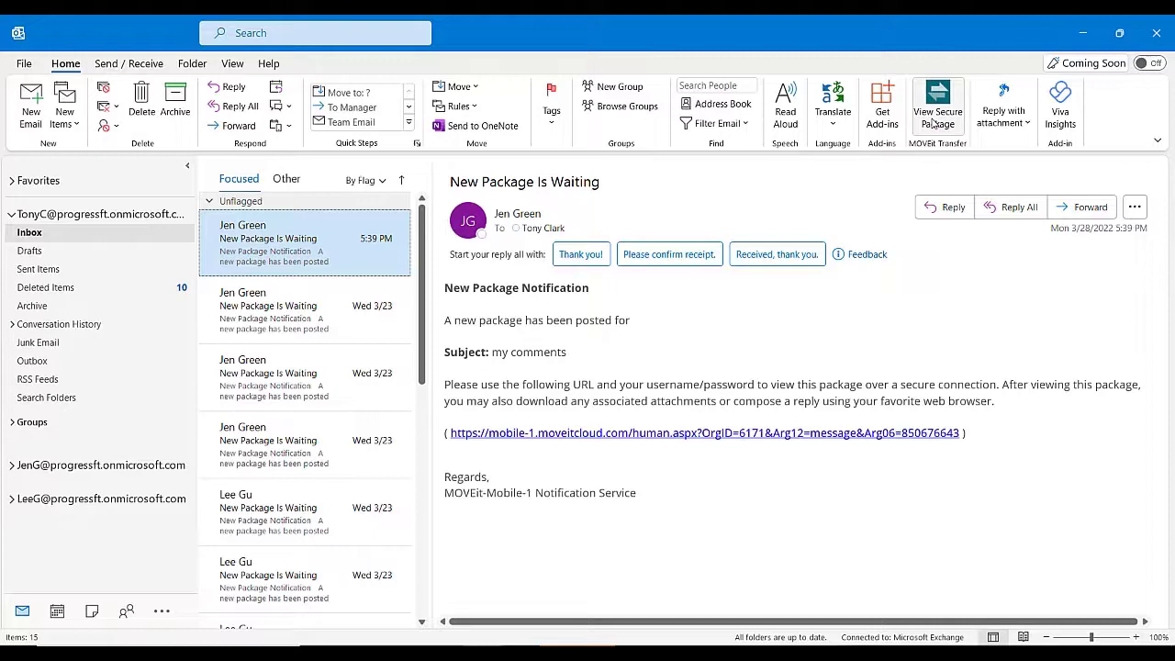
{"action": "mouse_move", "coordinate": [938, 105]}
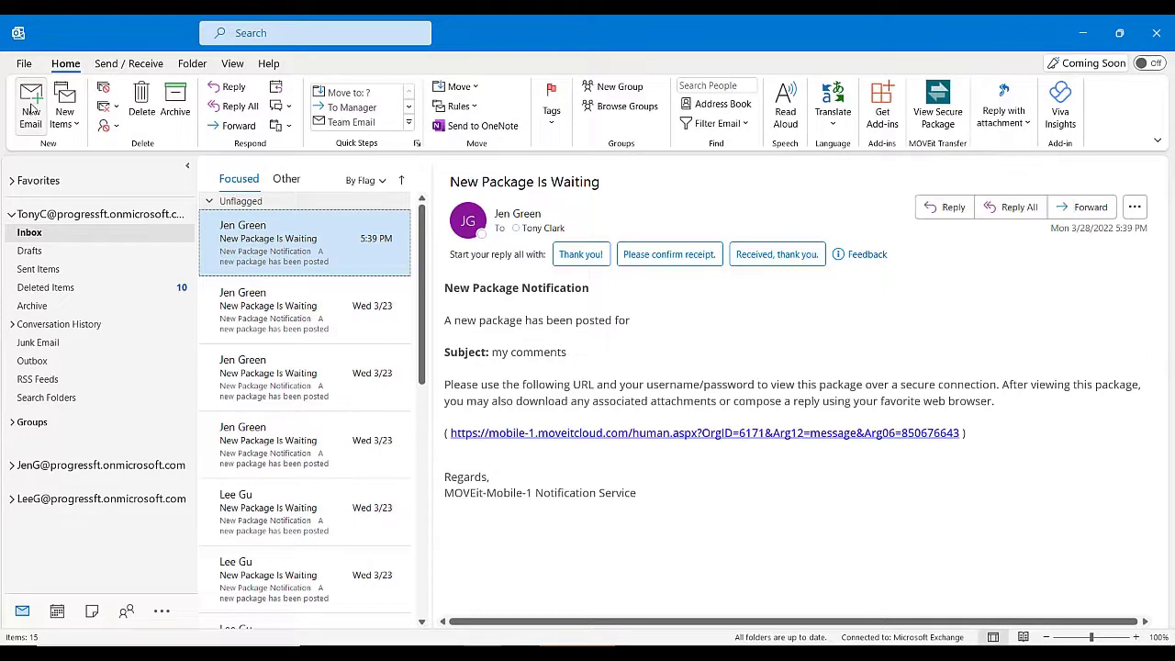
- Start a blank new email from the Home tab
{"action": "left_click", "coordinate": [31, 107]}
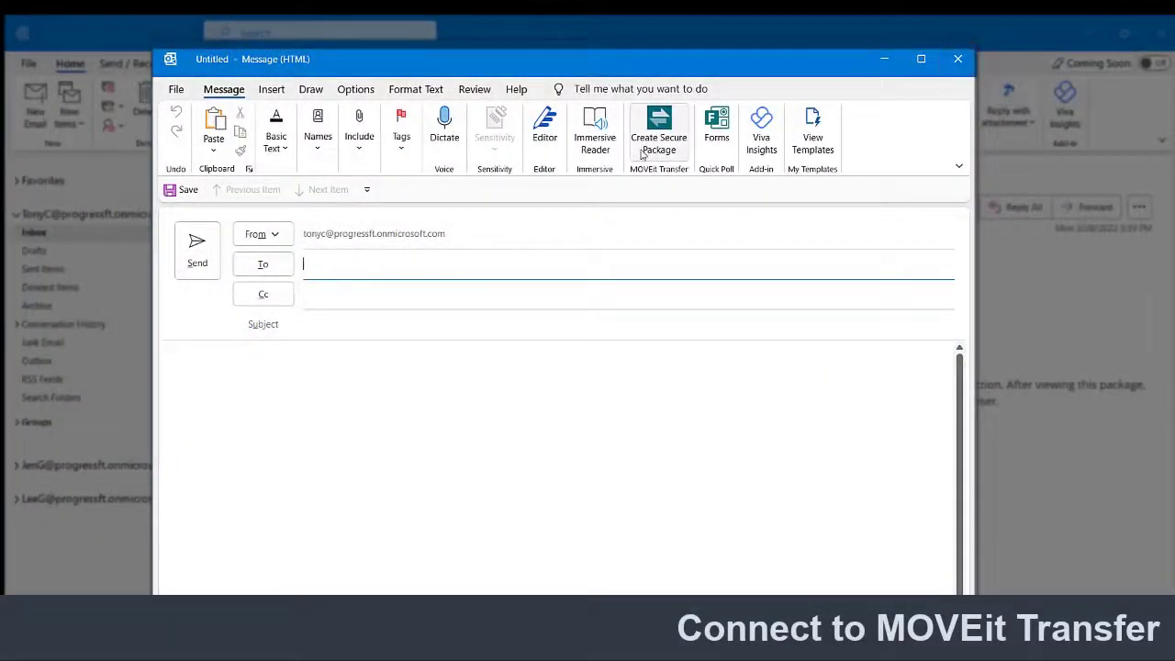
{"action": "left_click", "coordinate": [658, 128]}
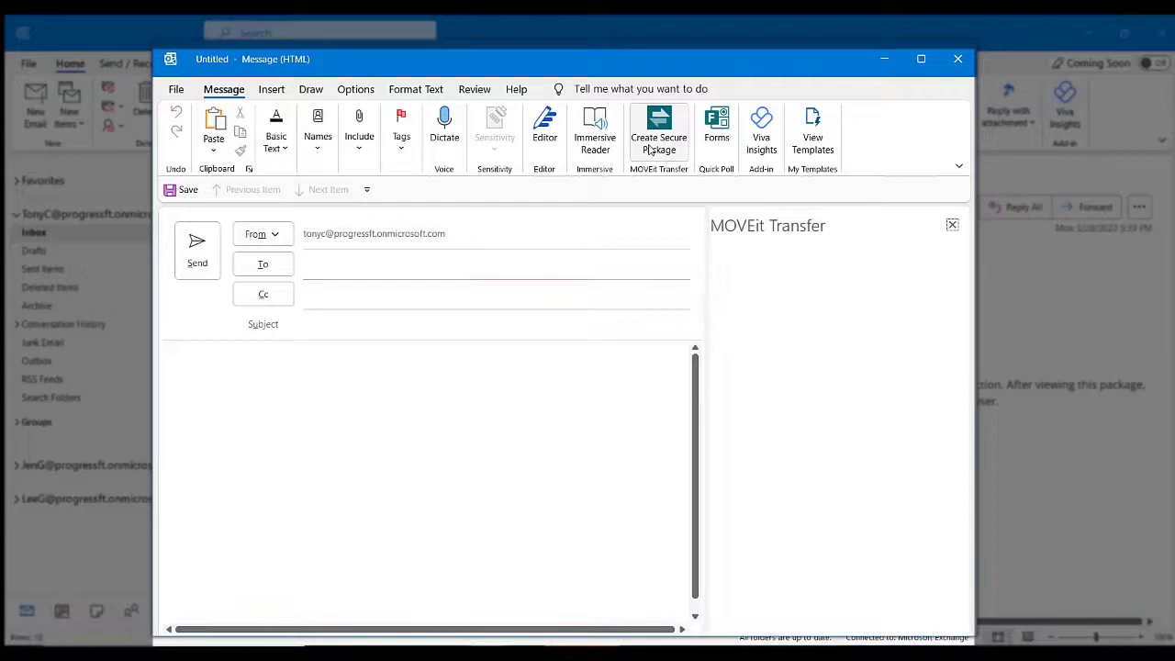
{"action": "left_click", "coordinate": [658, 128]}
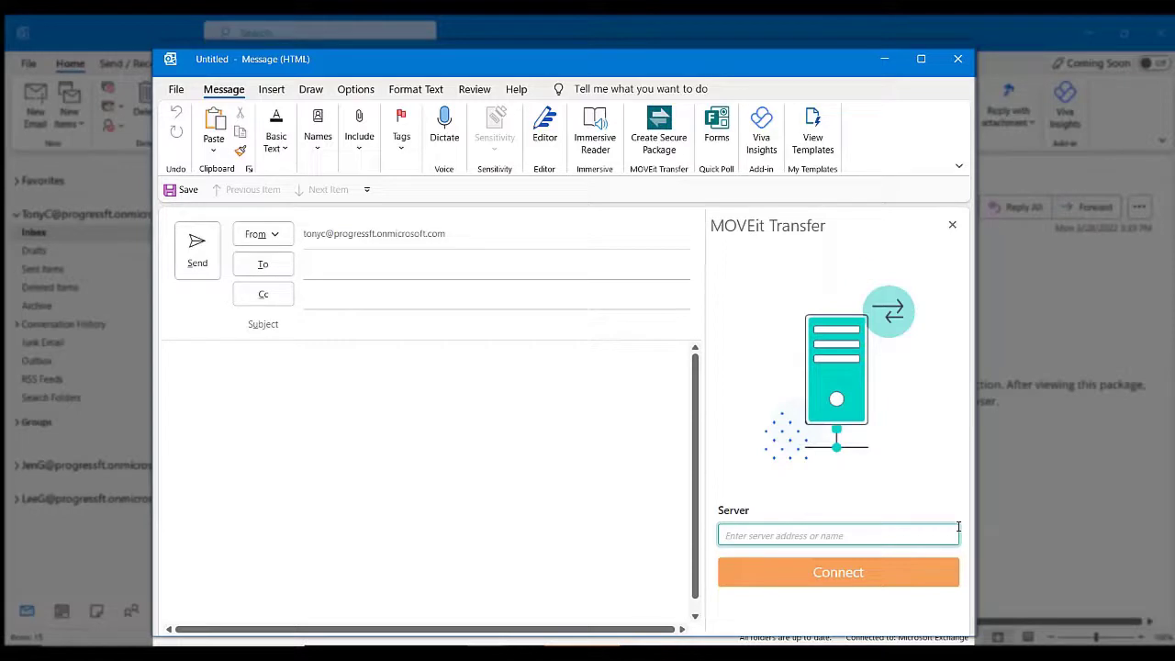
{"action": "type", "text": "https://mobile-1.moveitcloud.com/"}
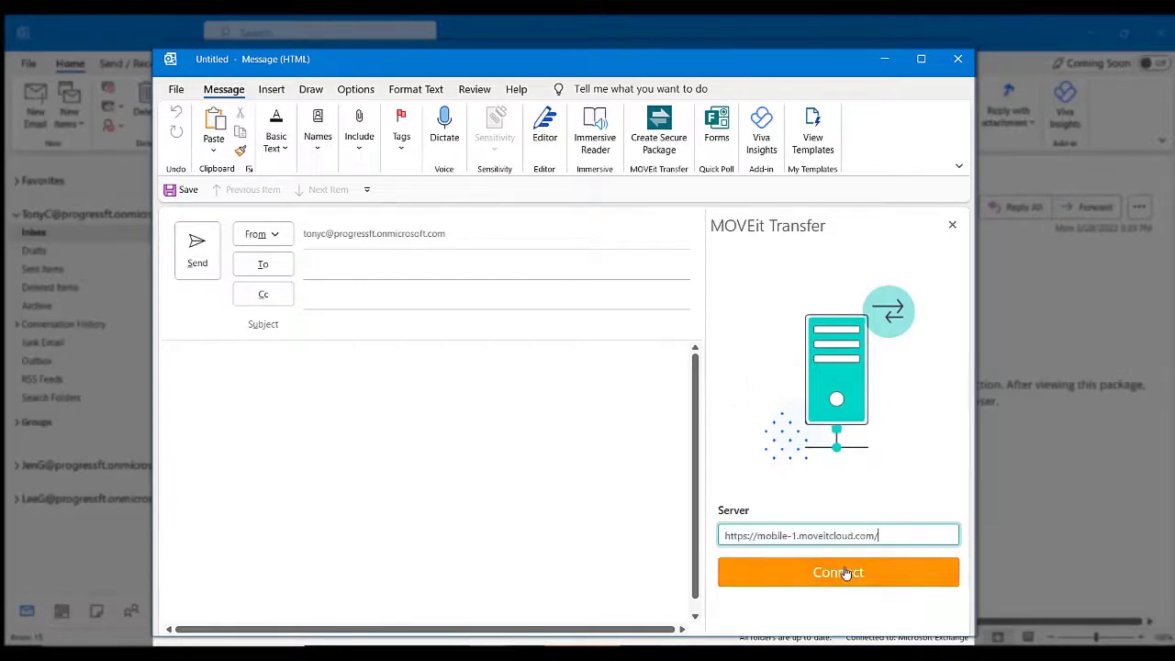
{"action": "left_click", "coordinate": [837, 571]}
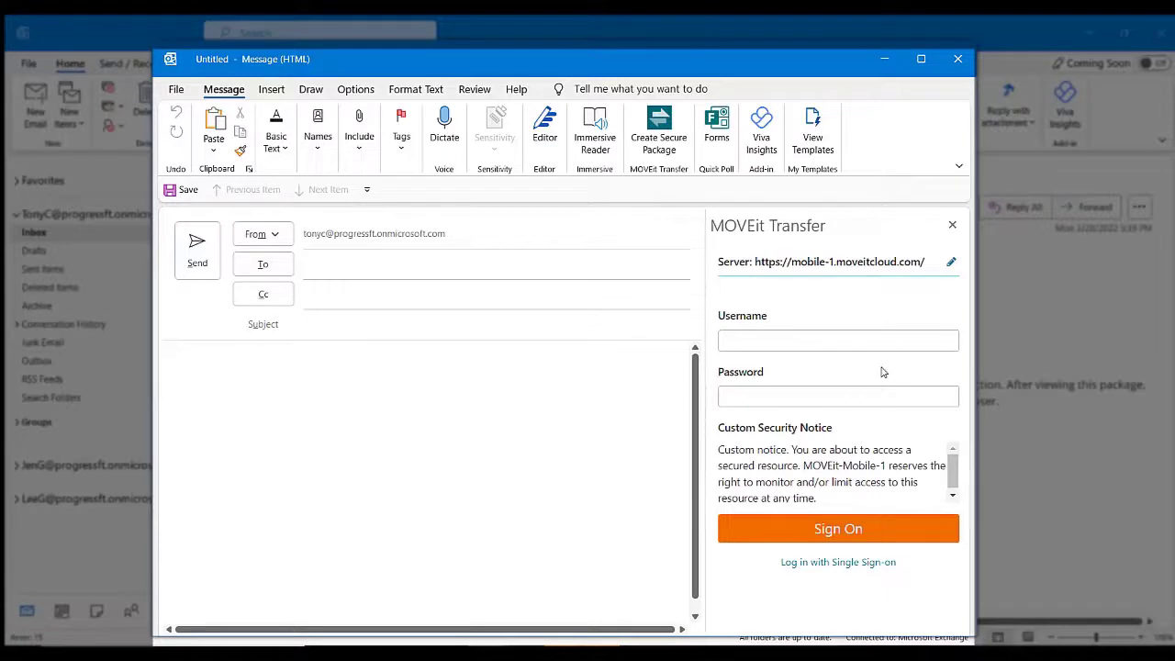
{"action": "mouse_move", "coordinate": [866, 509]}
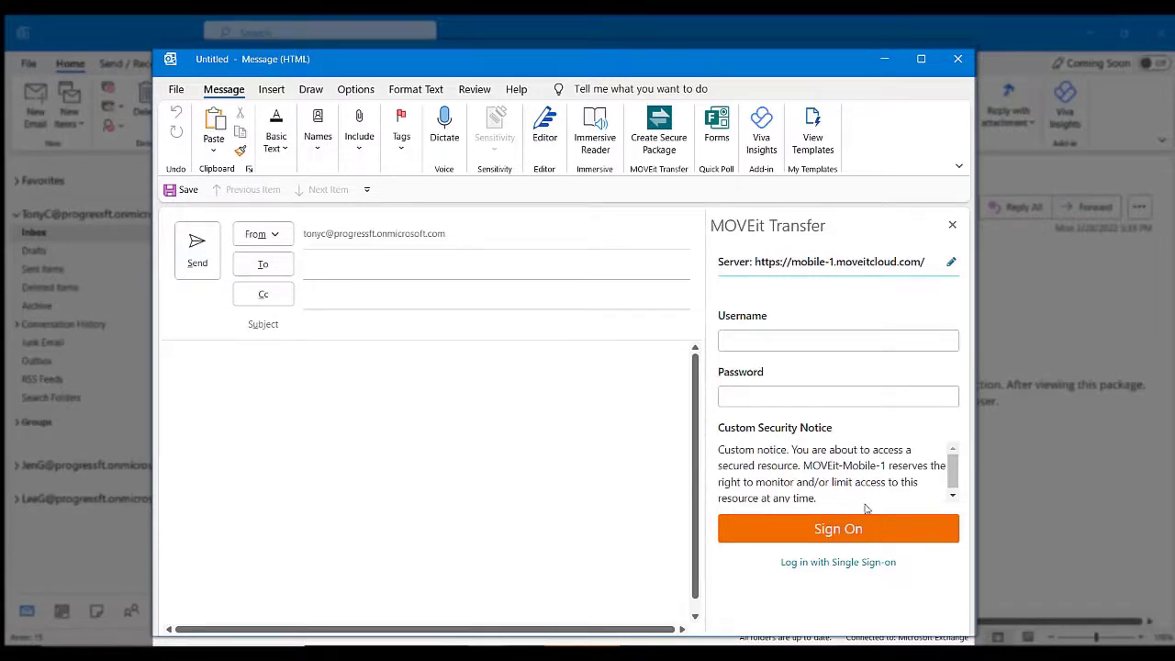
{"action": "mouse_move", "coordinate": [854, 572]}
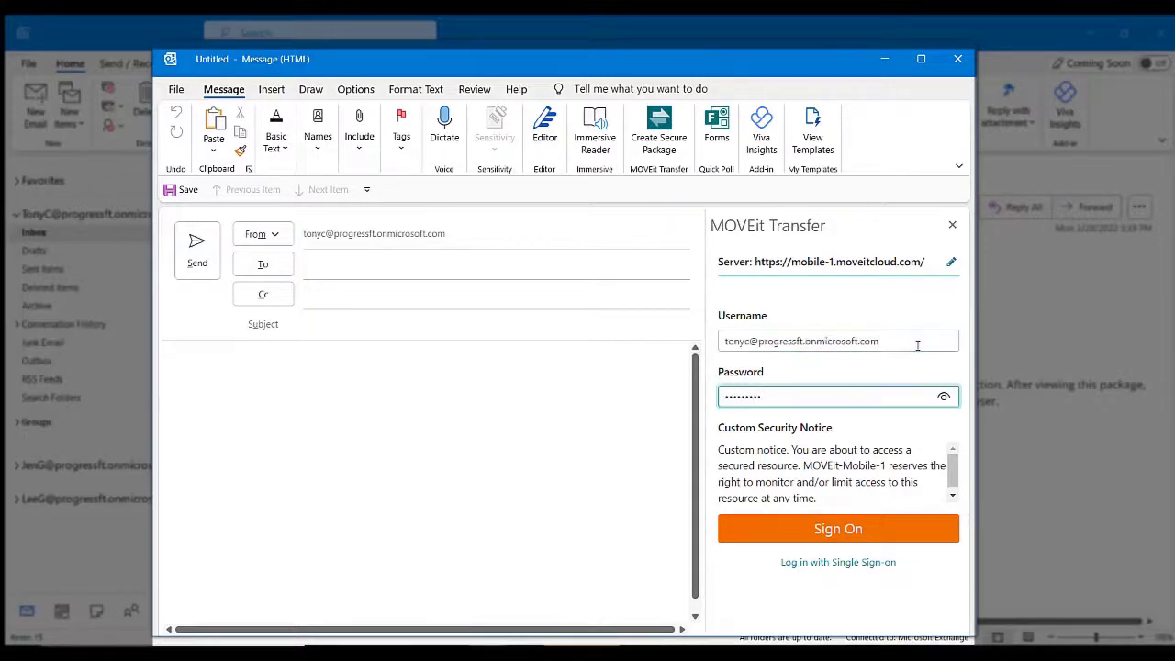
- Sign on to MOVEit-Mobile-1 and enable Remember Me
{"action": "left_click", "coordinate": [837, 528]}
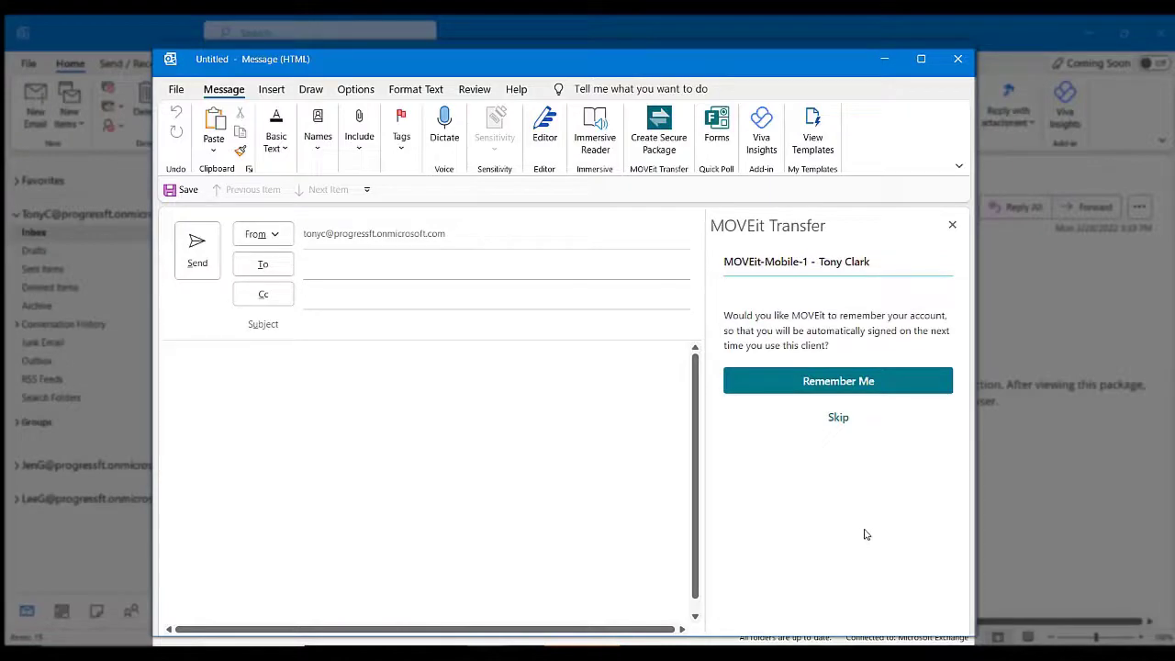
{"action": "mouse_move", "coordinate": [838, 381]}
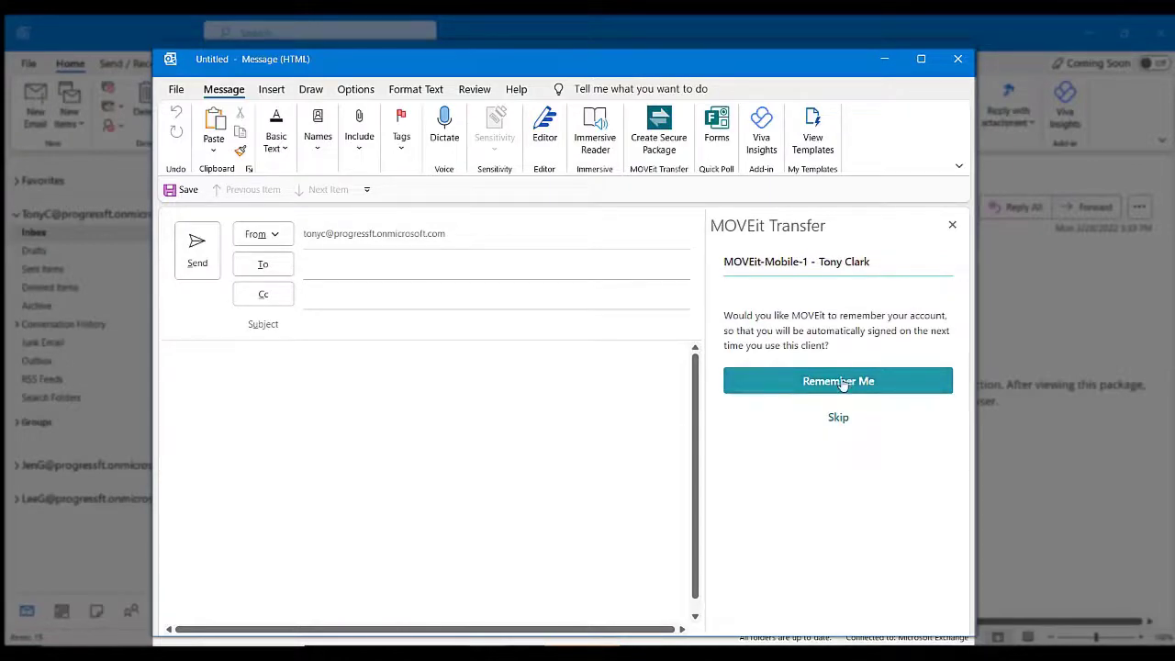
{"action": "left_click", "coordinate": [837, 381]}
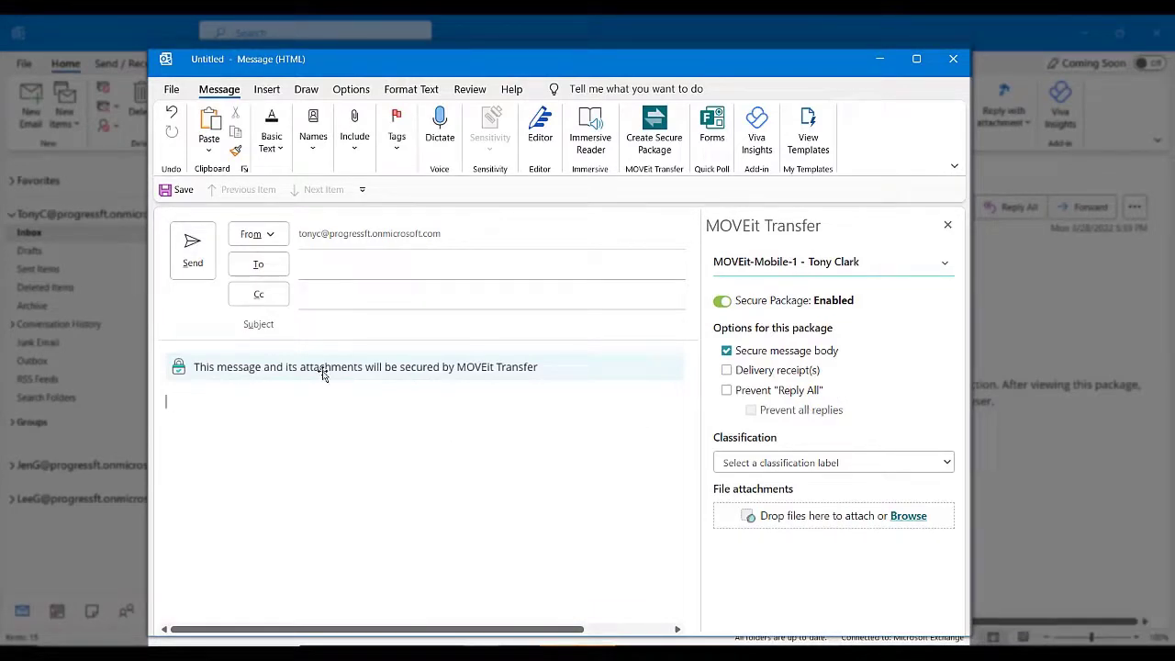
{"action": "mouse_move", "coordinate": [328, 383]}
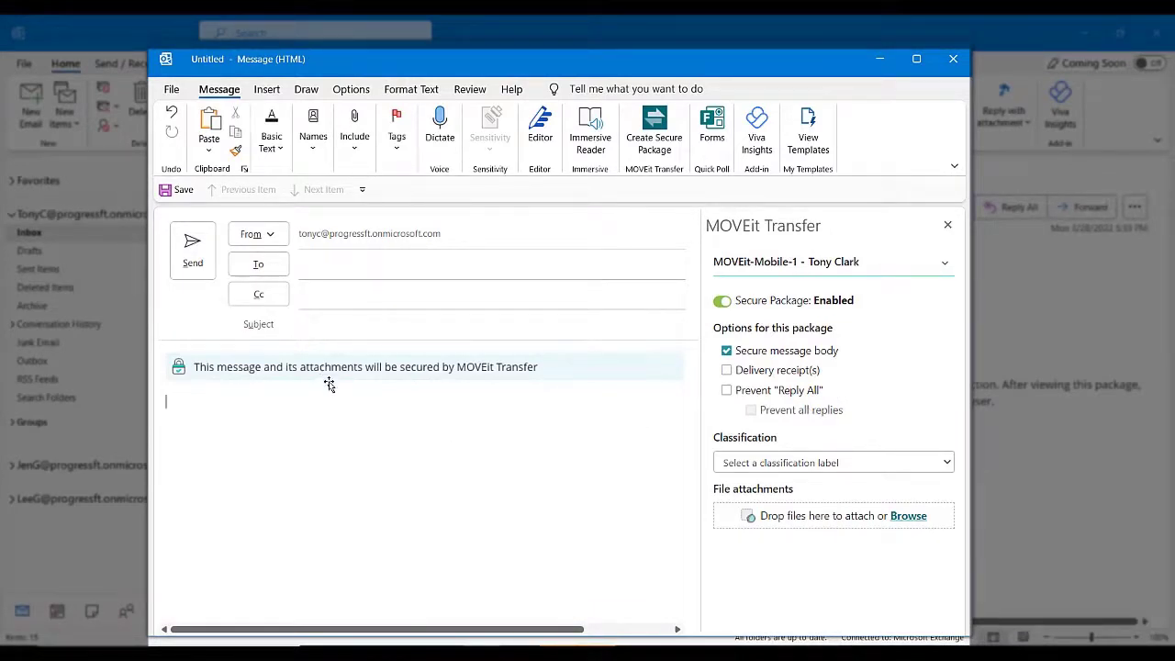
- Attach the application files from Downloads > new applications to the Protected package
{"action": "left_click", "coordinate": [832, 462]}
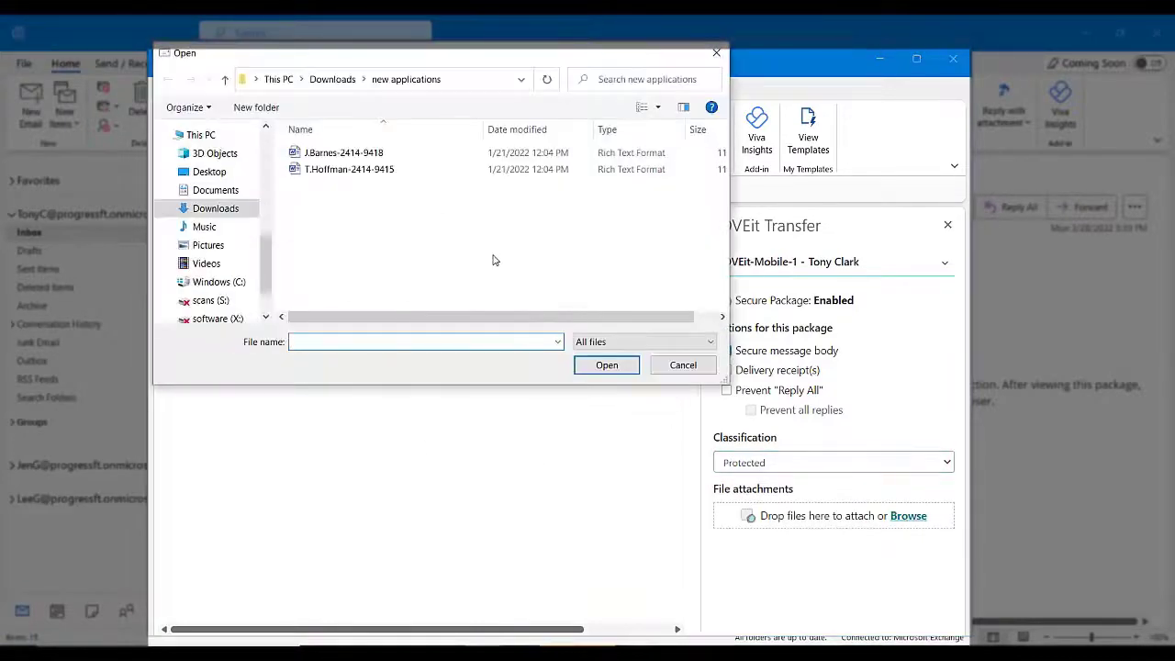
{"action": "left_click", "coordinate": [606, 364]}
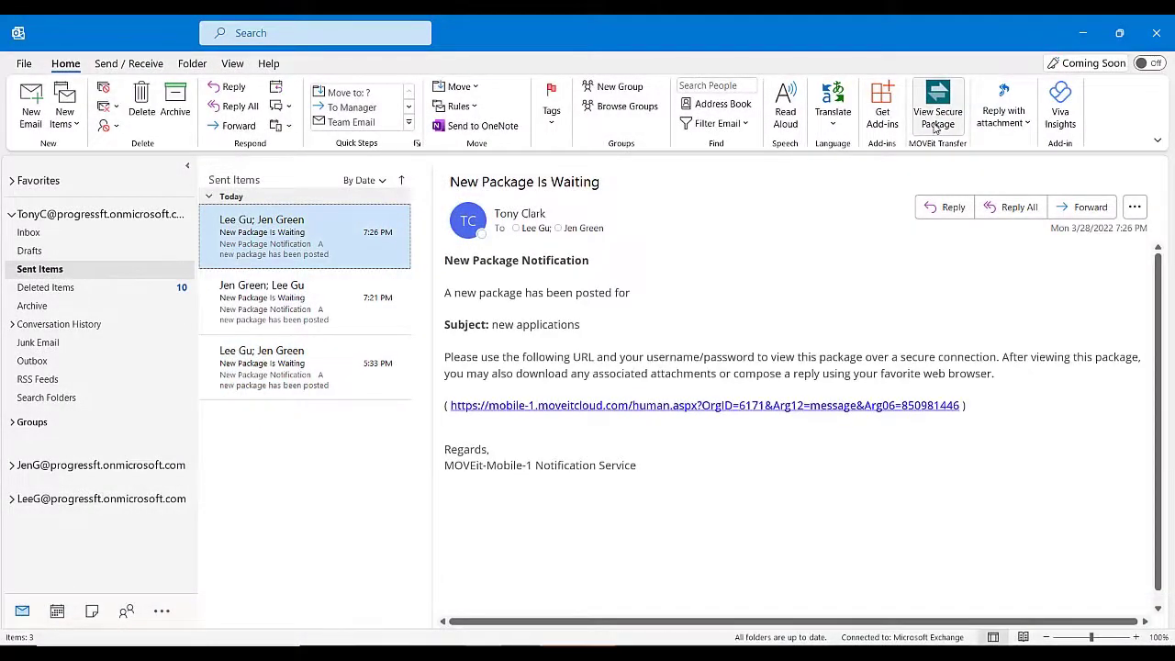
{"action": "left_click", "coordinate": [937, 104]}
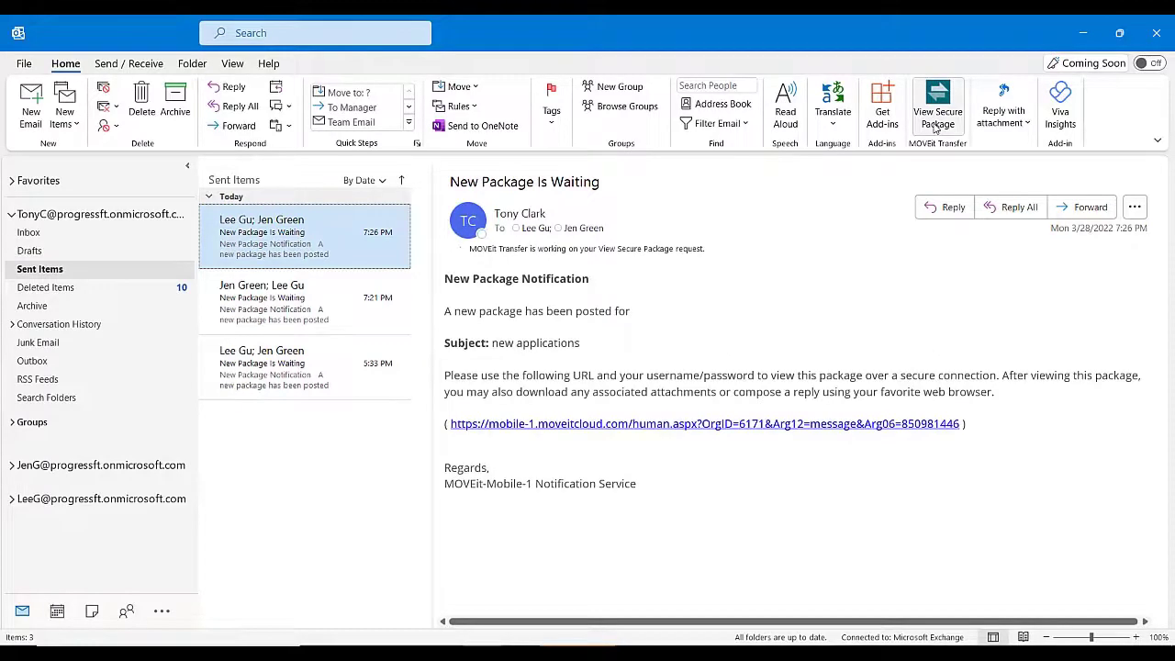
{"action": "left_click", "coordinate": [938, 106]}
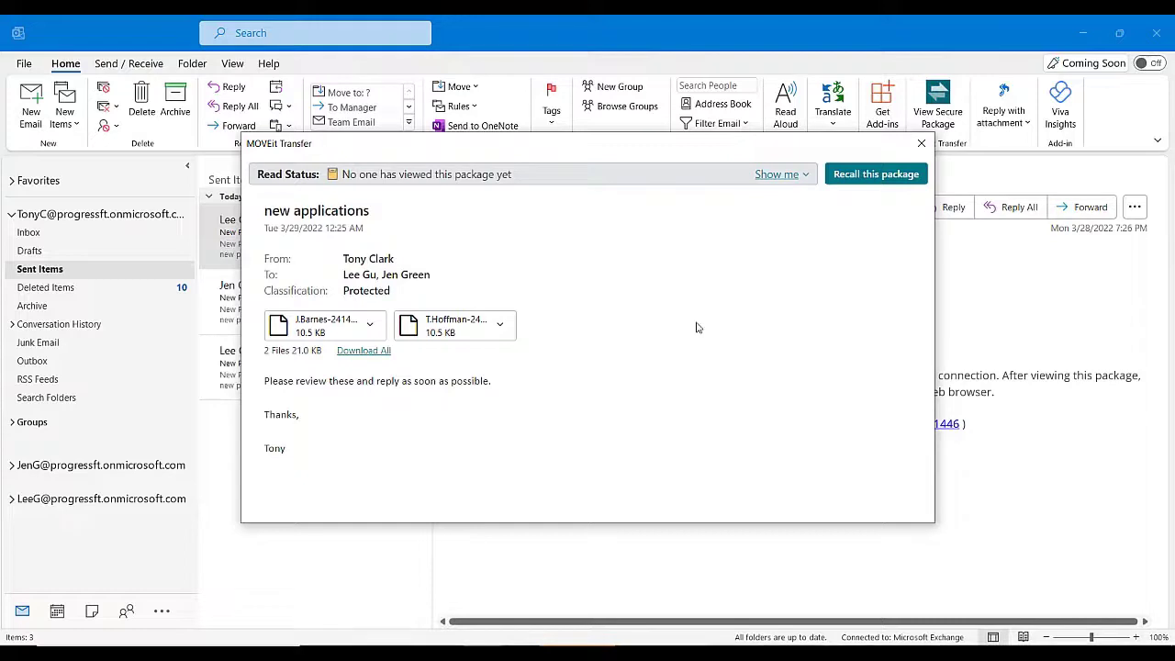
{"action": "left_click", "coordinate": [777, 173]}
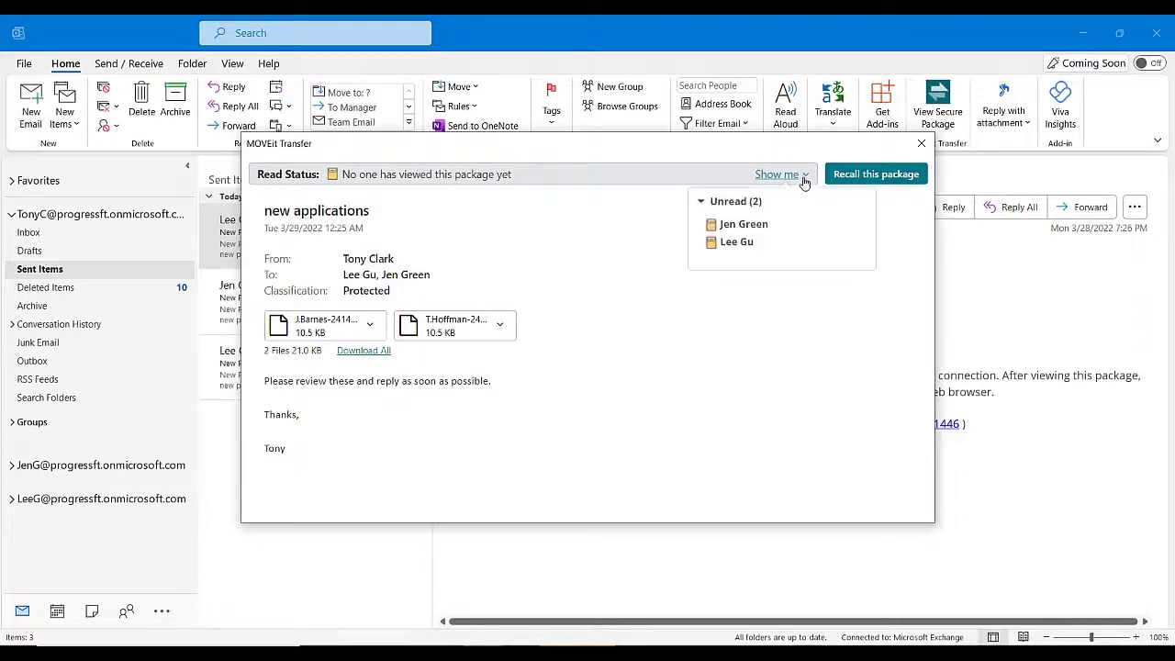
{"action": "mouse_move", "coordinate": [778, 201]}
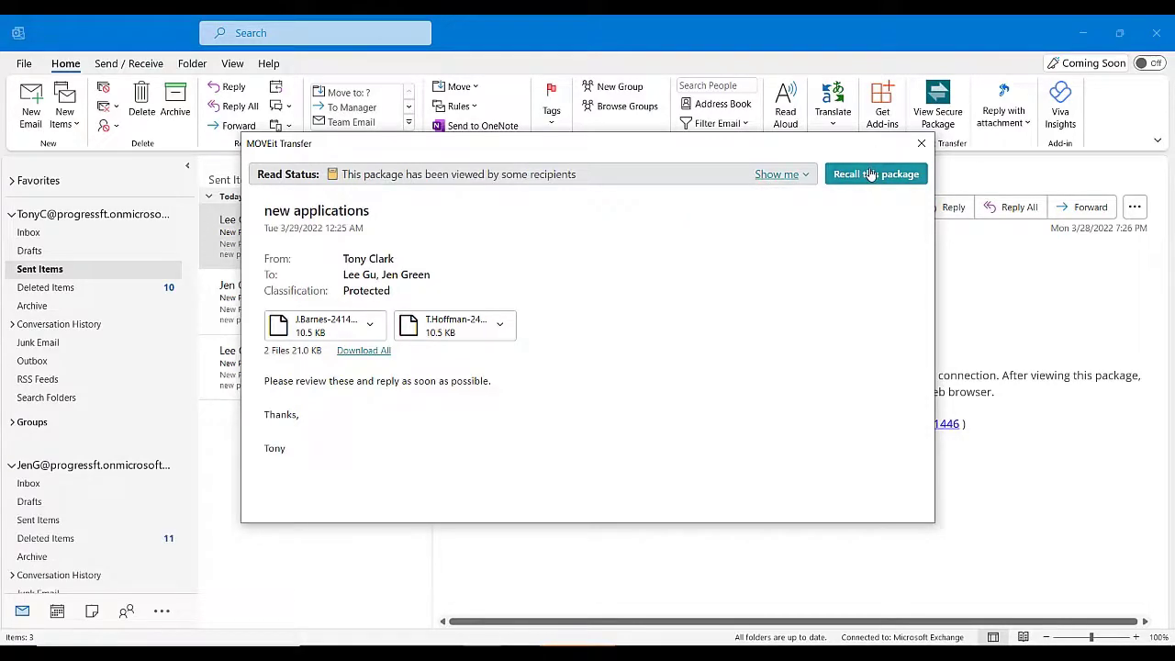
- Recall the new applications package and confirm Yes
{"action": "left_click", "coordinate": [875, 173]}
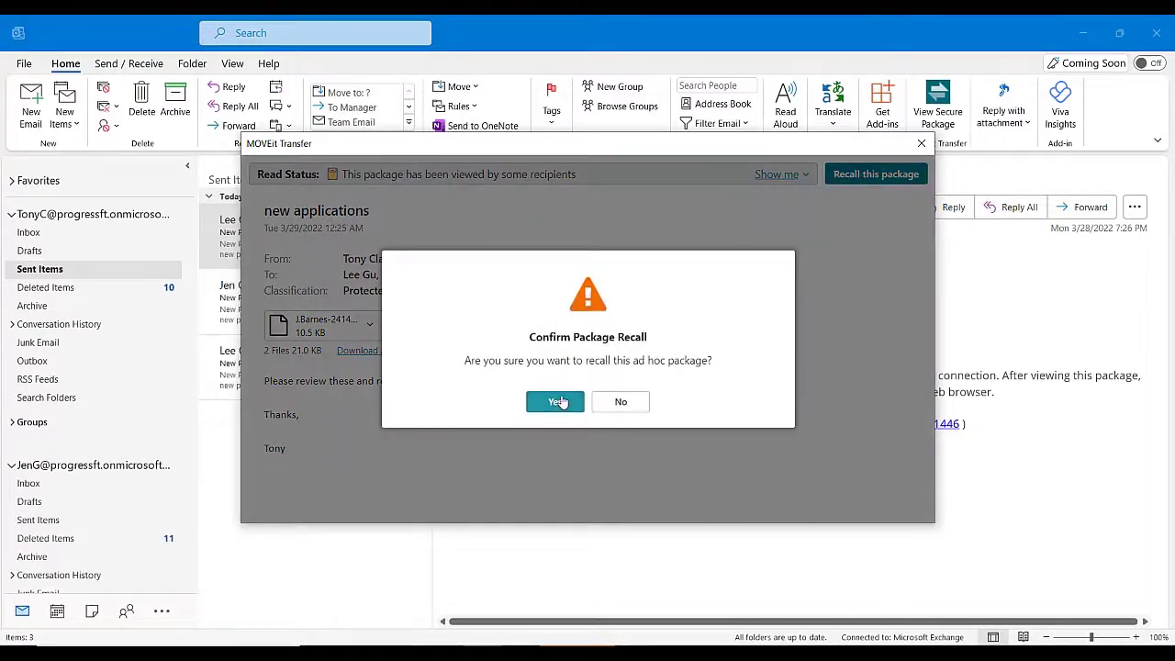
{"action": "left_click", "coordinate": [554, 401]}
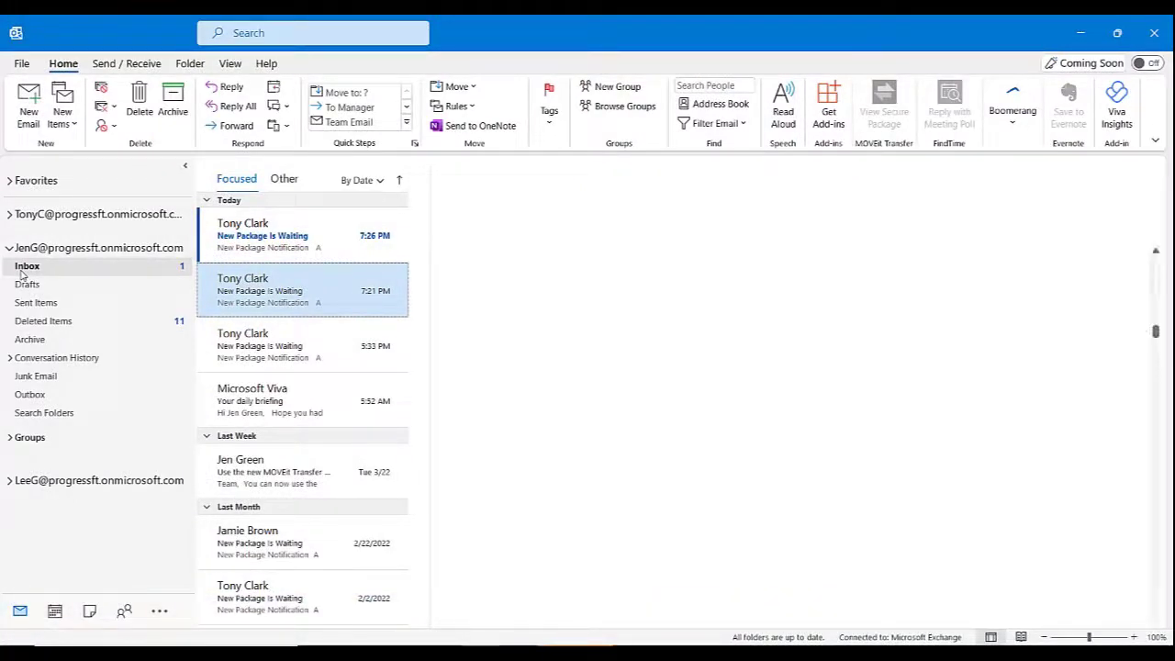
- Open the New Package Is Waiting email's secure package and download all files
{"action": "left_click", "coordinate": [303, 289]}
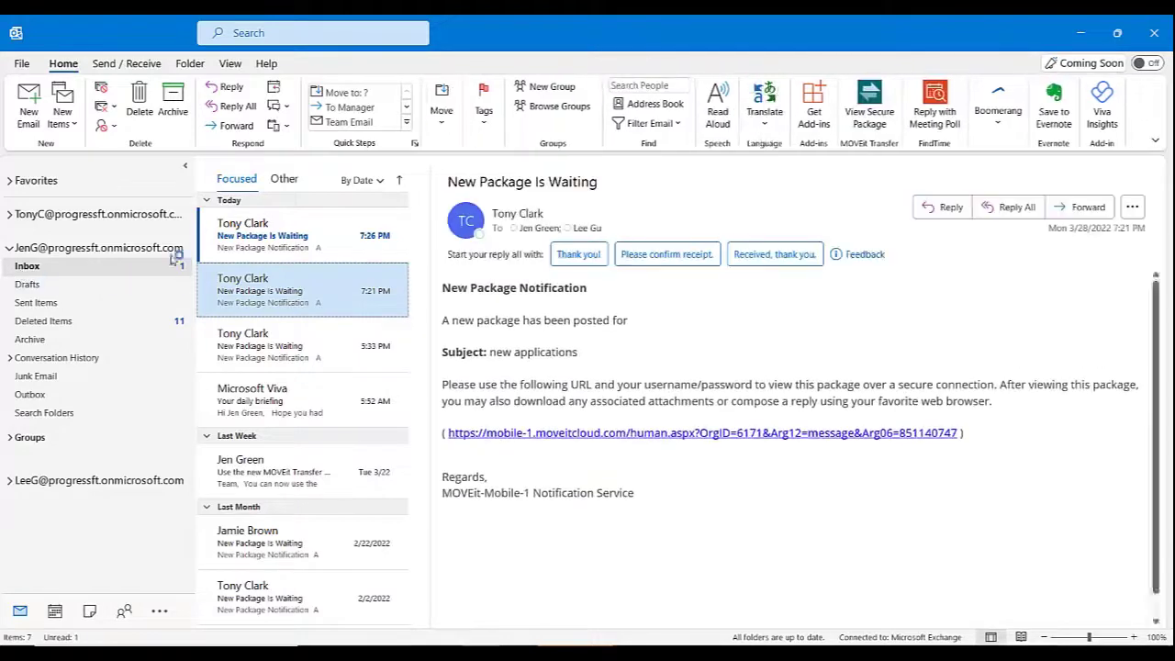
{"action": "left_click", "coordinate": [303, 235]}
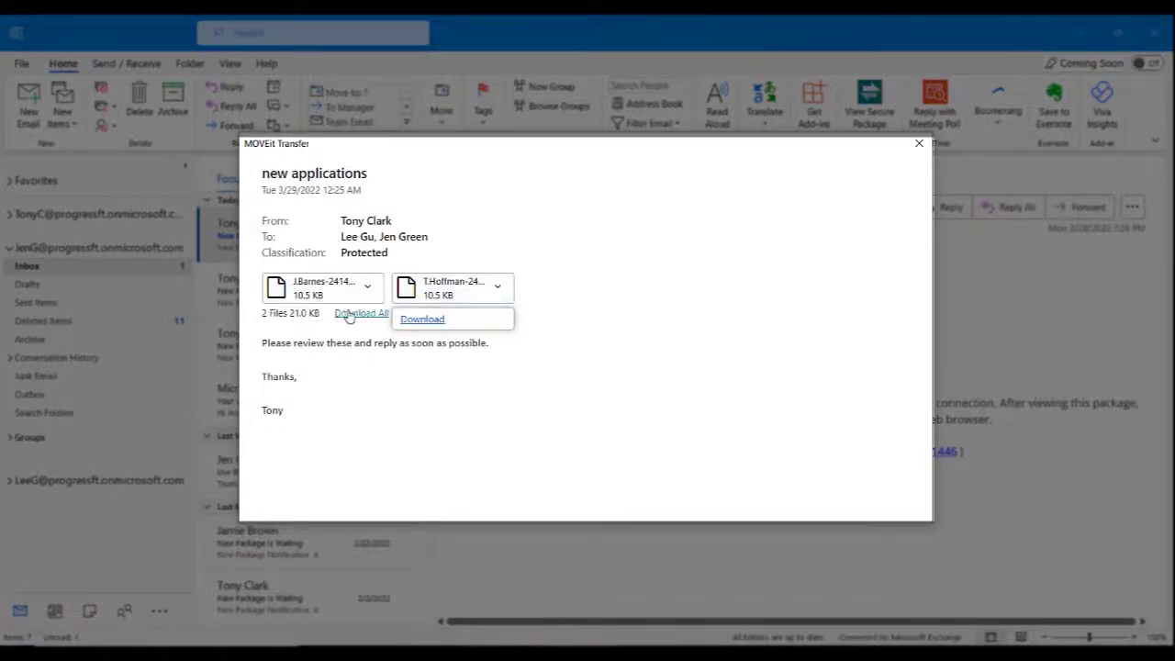
{"action": "left_click", "coordinate": [422, 319]}
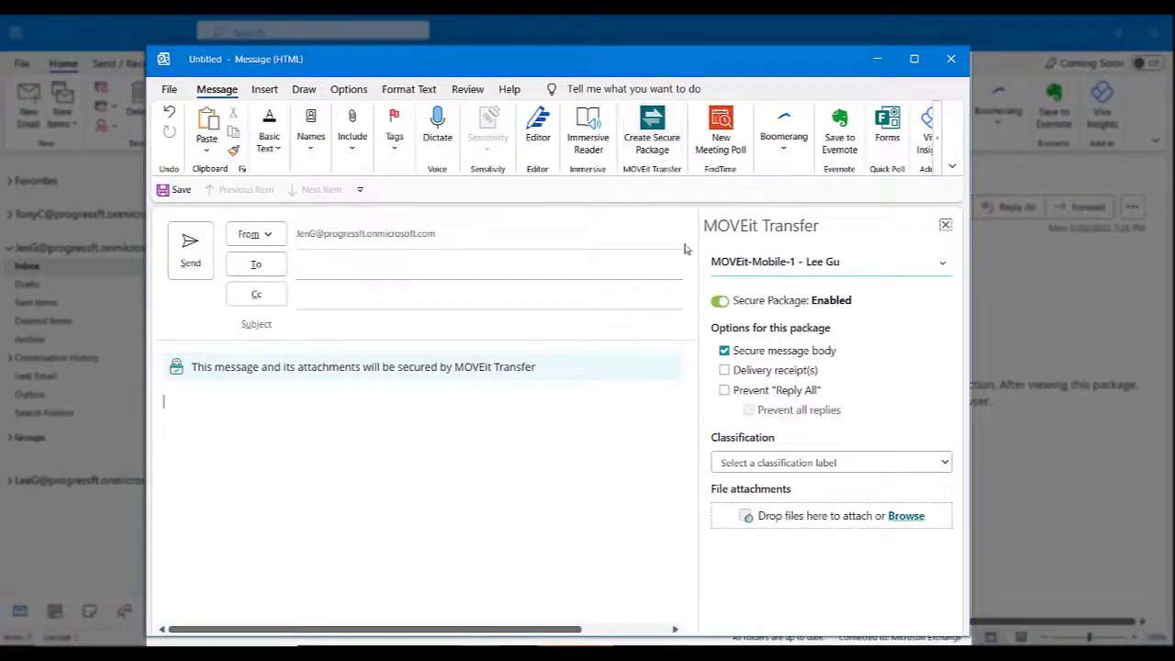
- Show the MOVEit account menu with Switch User, Switch Server and Sign Out
{"action": "left_click", "coordinate": [941, 261]}
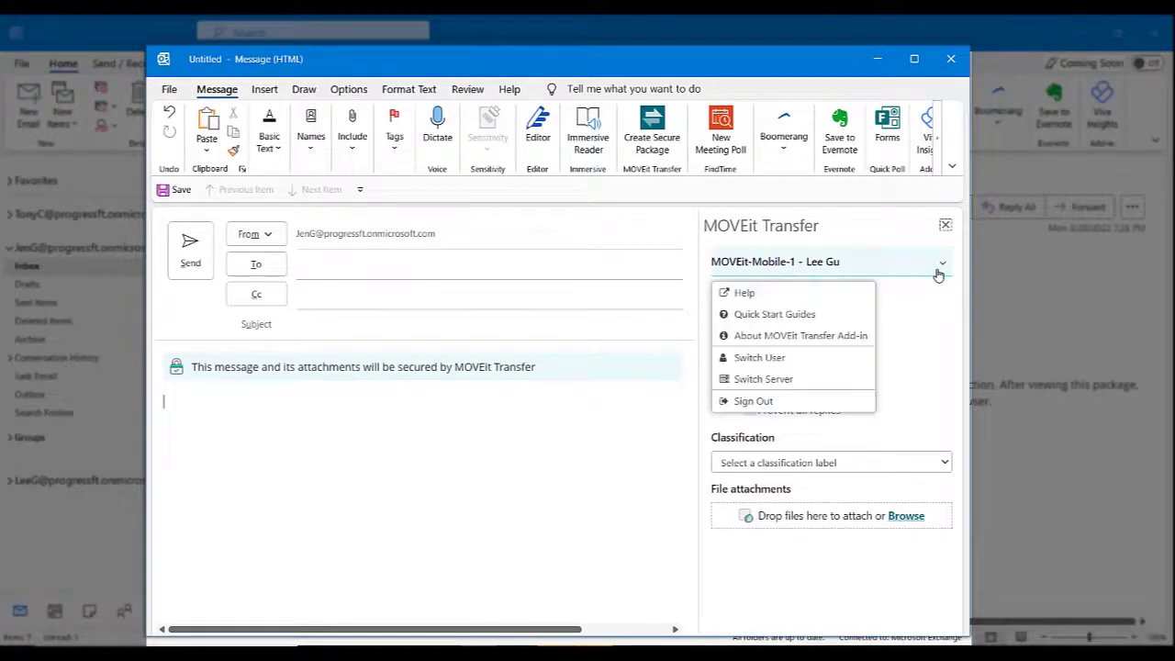